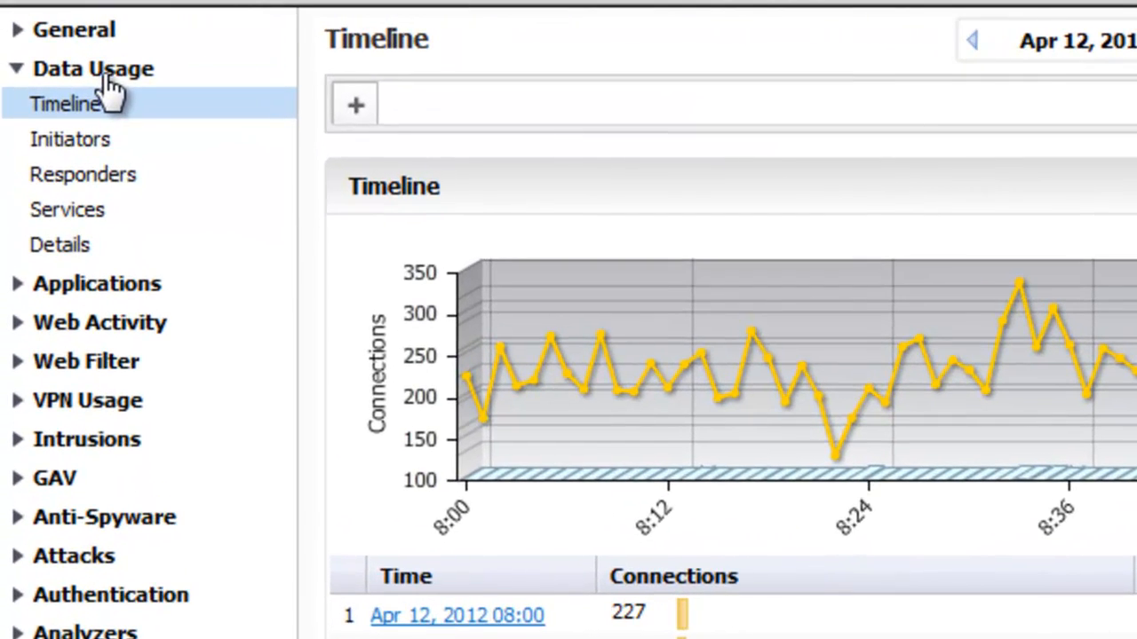
pyautogui.scroll(-3)
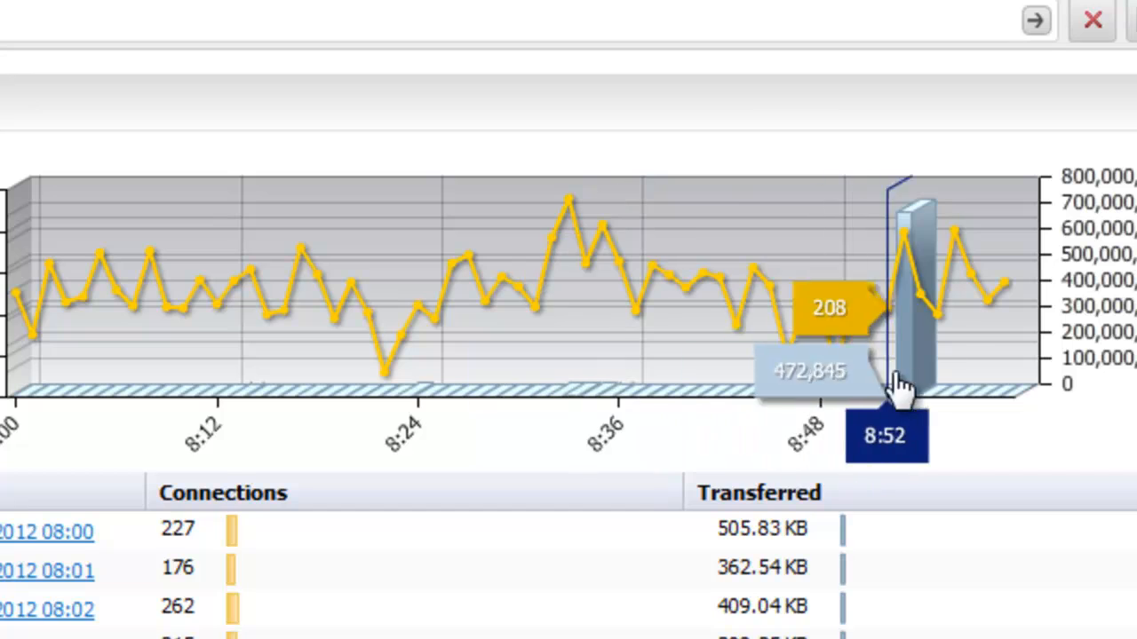
pyautogui.moveTo(910, 373)
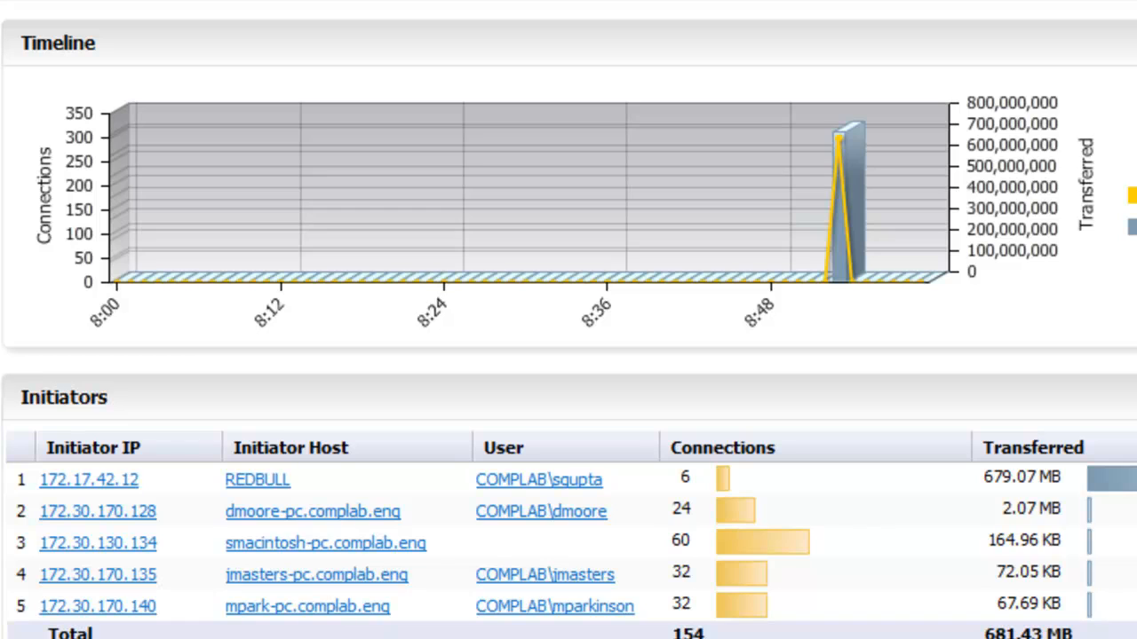
pyautogui.moveTo(455, 367)
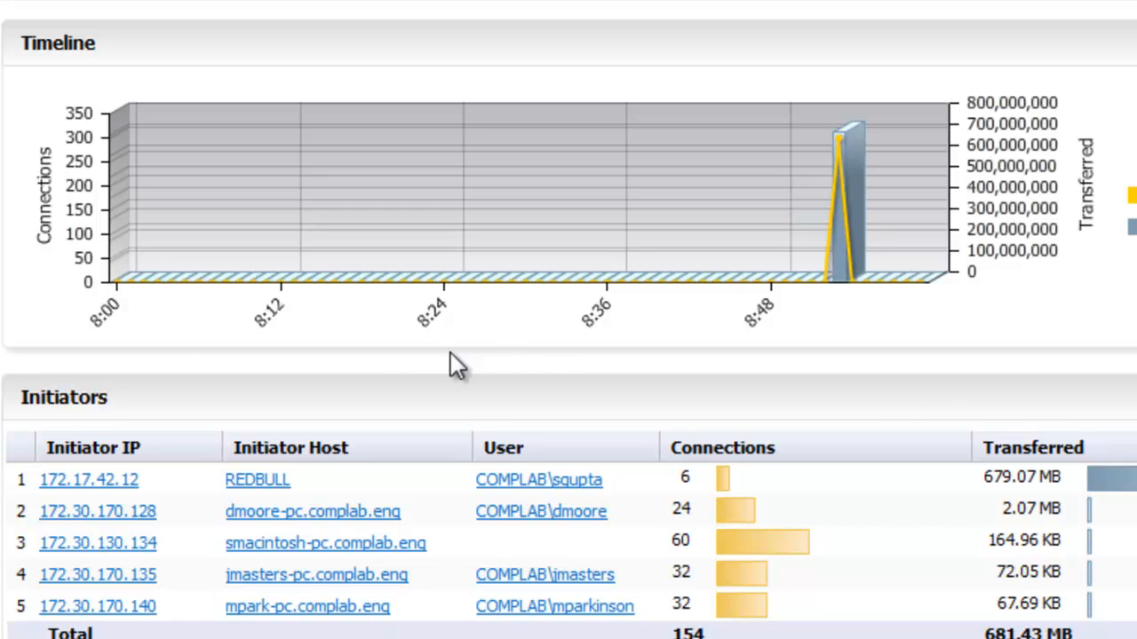
pyautogui.moveTo(262, 480)
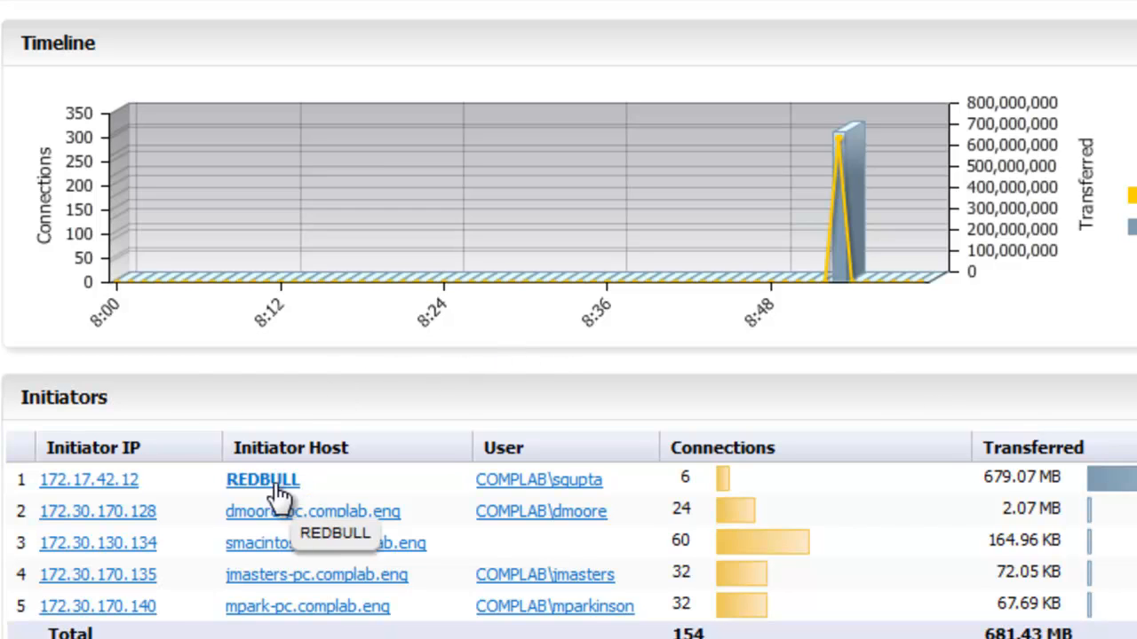
pyautogui.moveTo(548, 479)
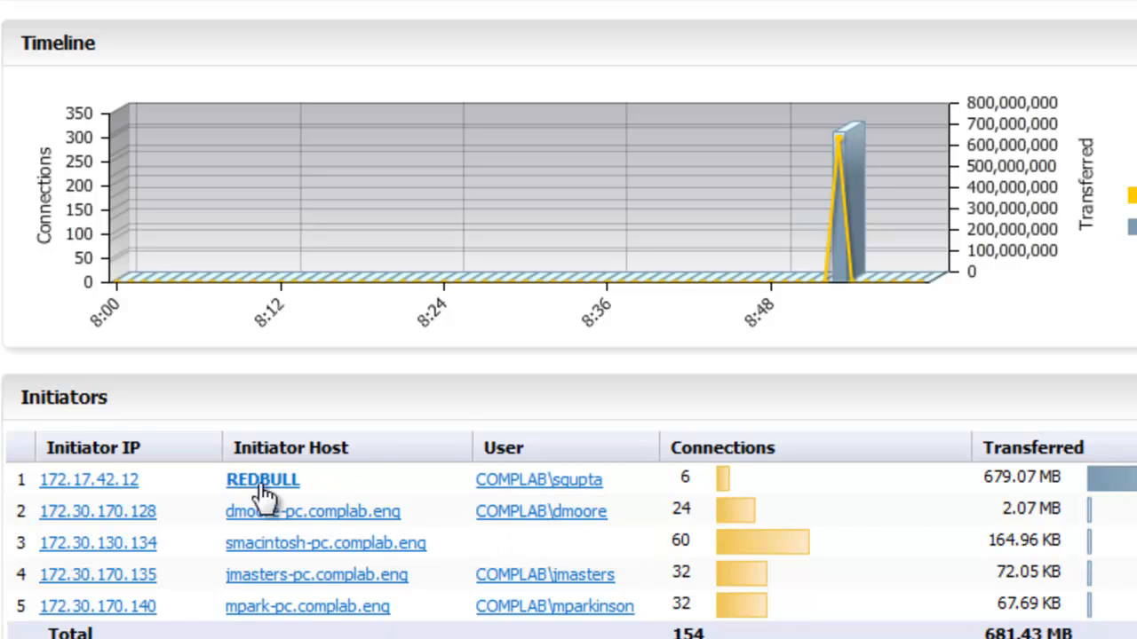
pyautogui.moveTo(93, 480)
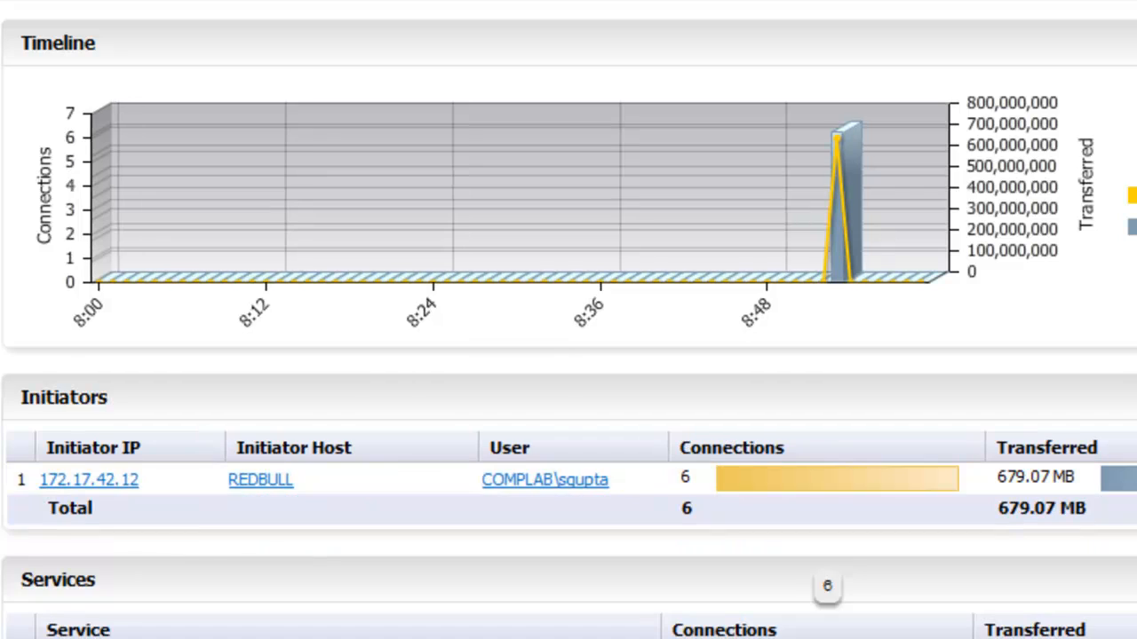
pyautogui.scroll(-3)
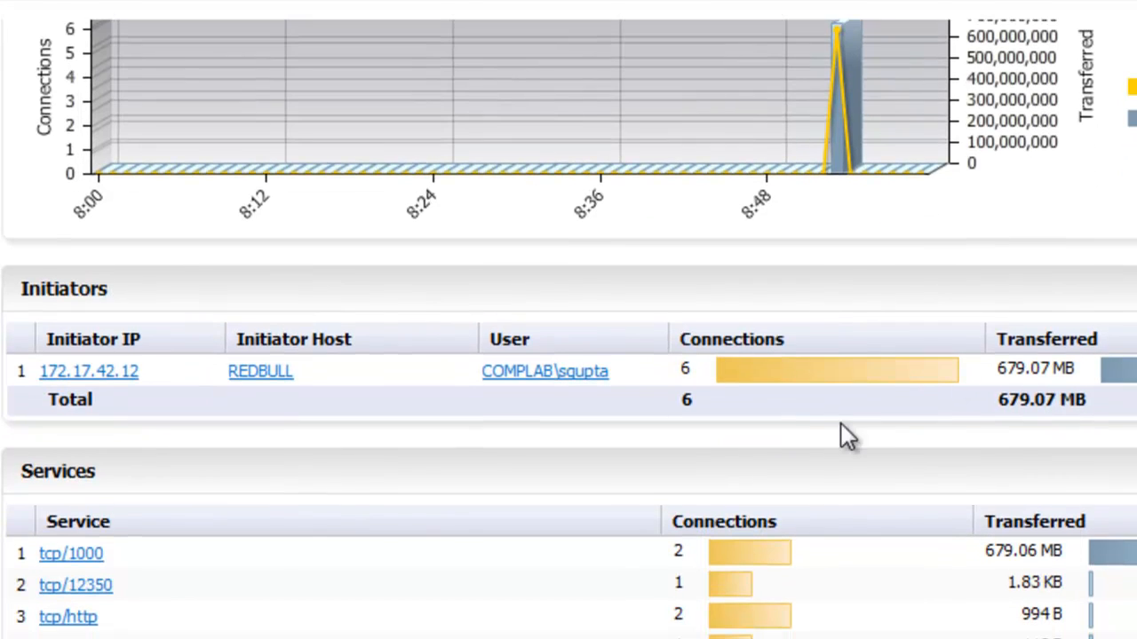
pyautogui.moveTo(53, 586)
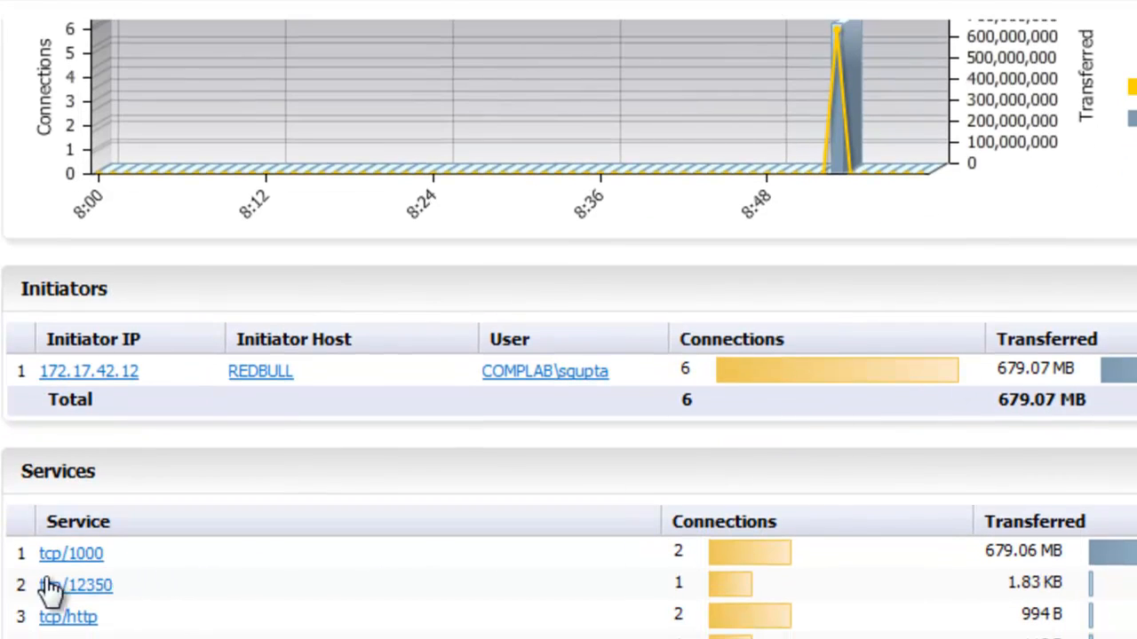